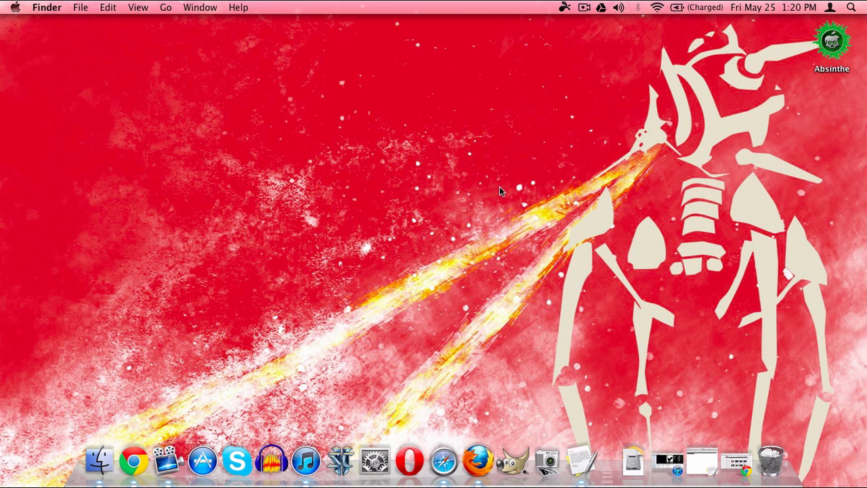
{"action": "mouse_move", "coordinate": [605, 112]}
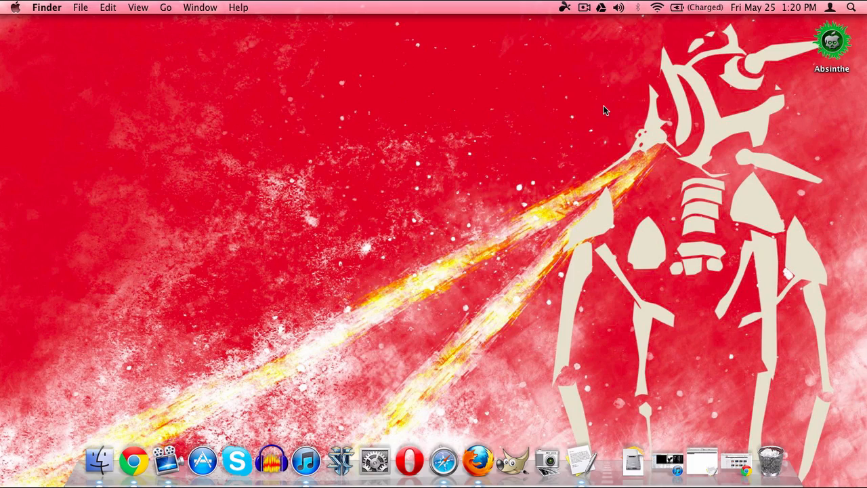